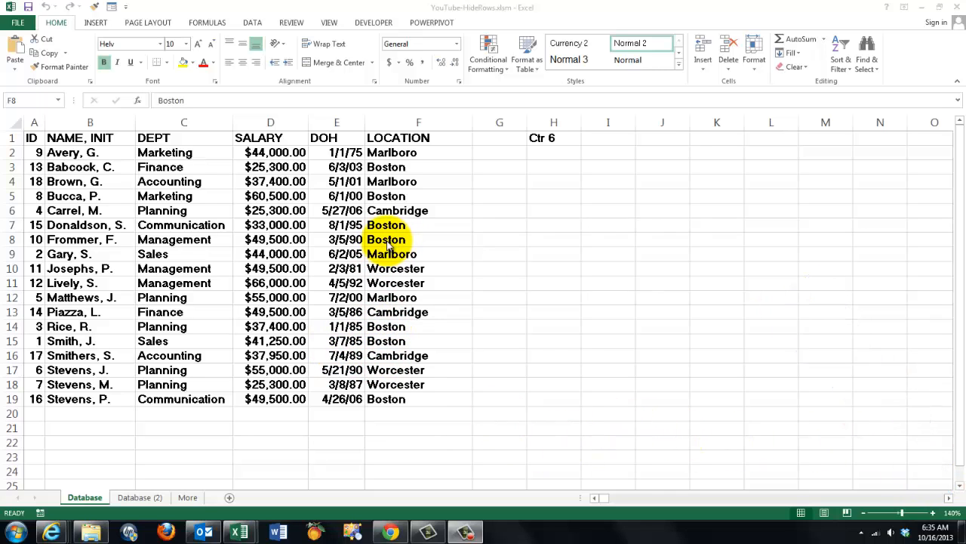
Run HideRows on a Boston cell, acknowledge the 7 and 5 record counts, unhiding all rows each time
click(386, 239)
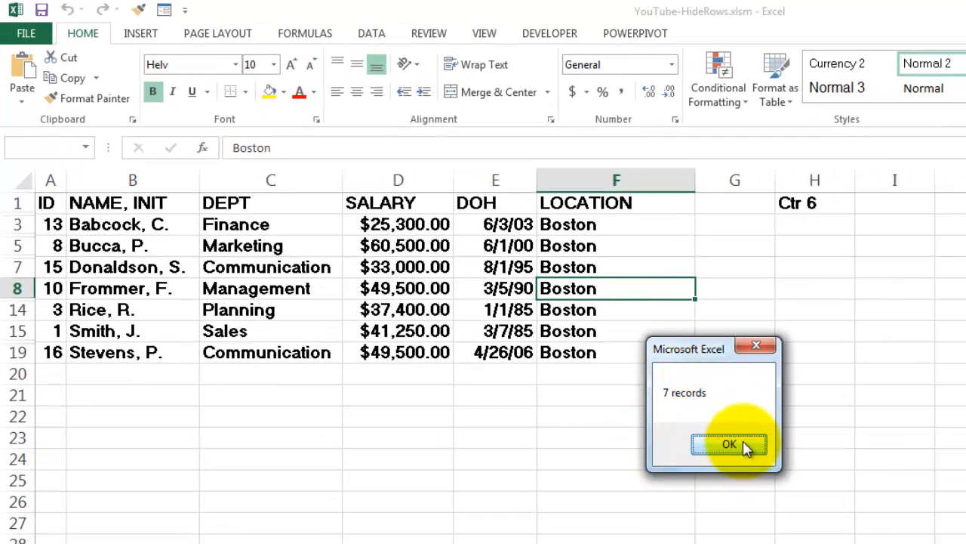
click(731, 444)
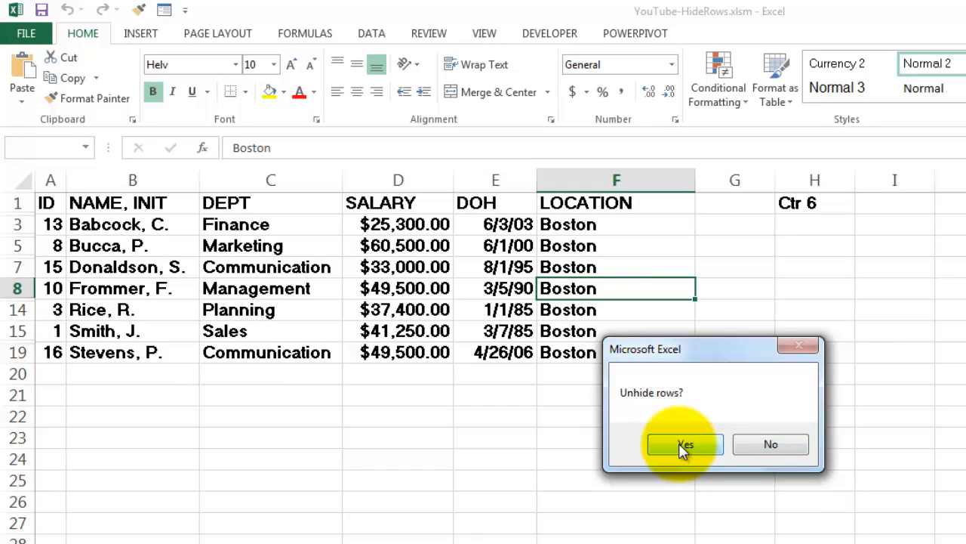
click(683, 444)
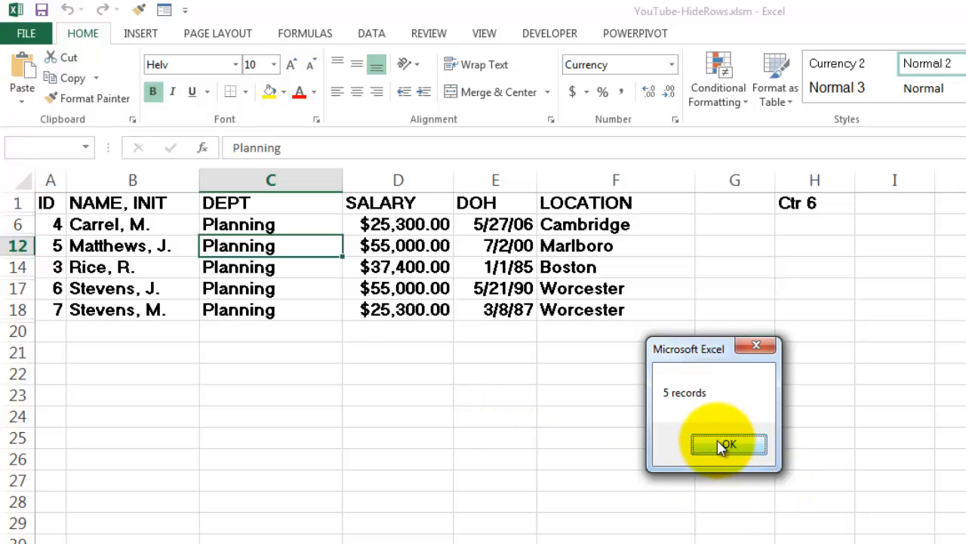
click(728, 444)
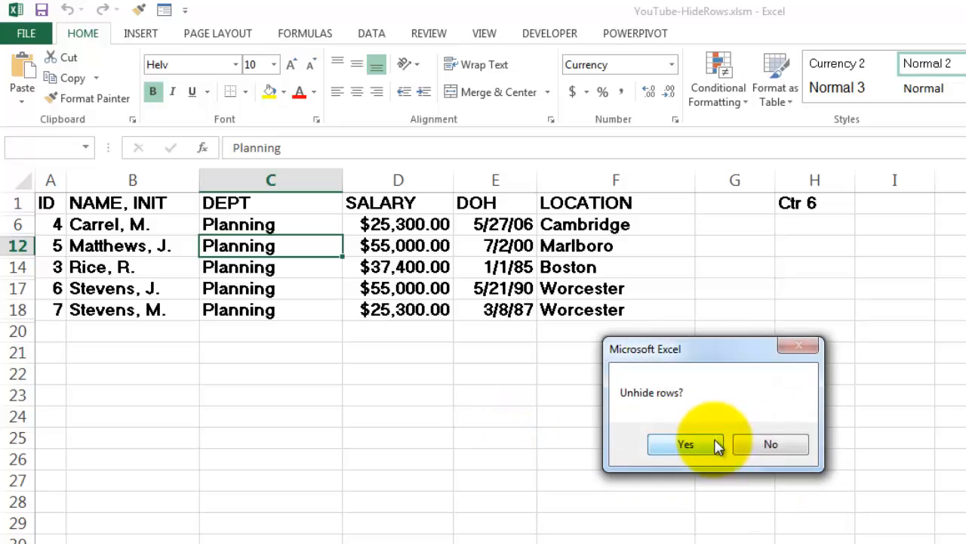
click(687, 444)
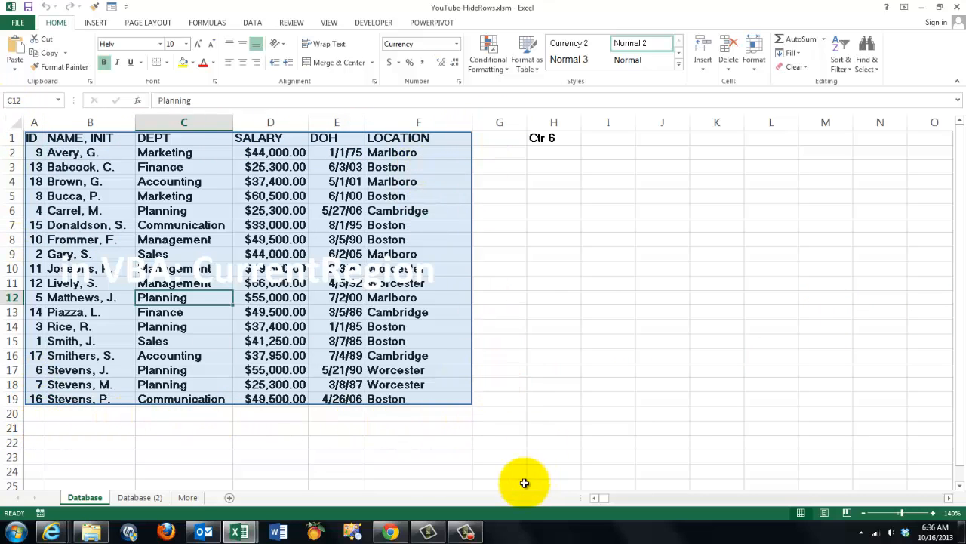
mouse_move(290, 318)
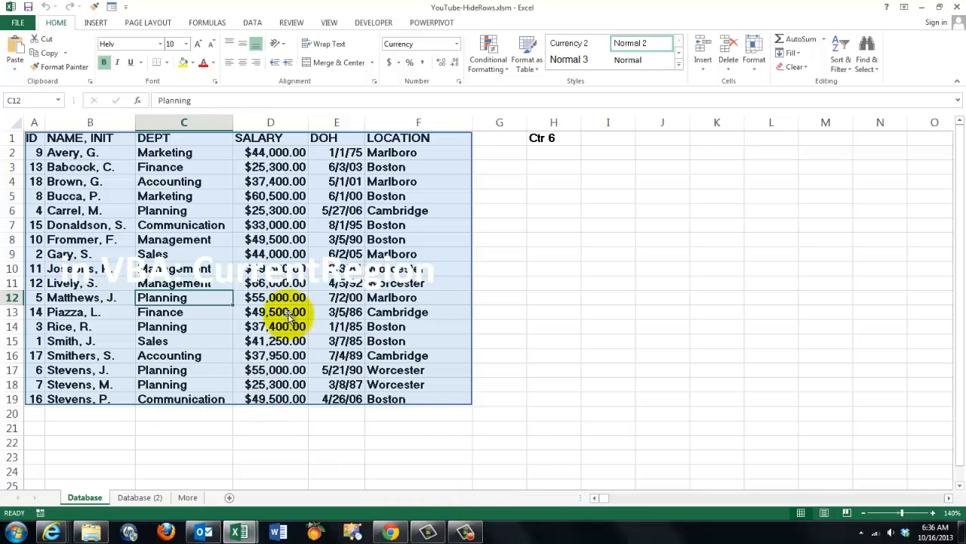
mouse_move(325, 272)
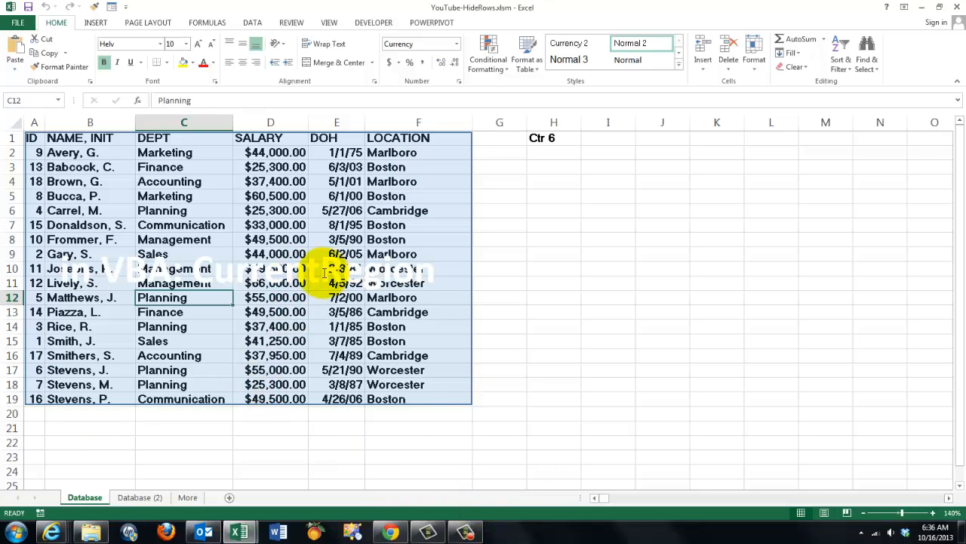
mouse_move(335, 355)
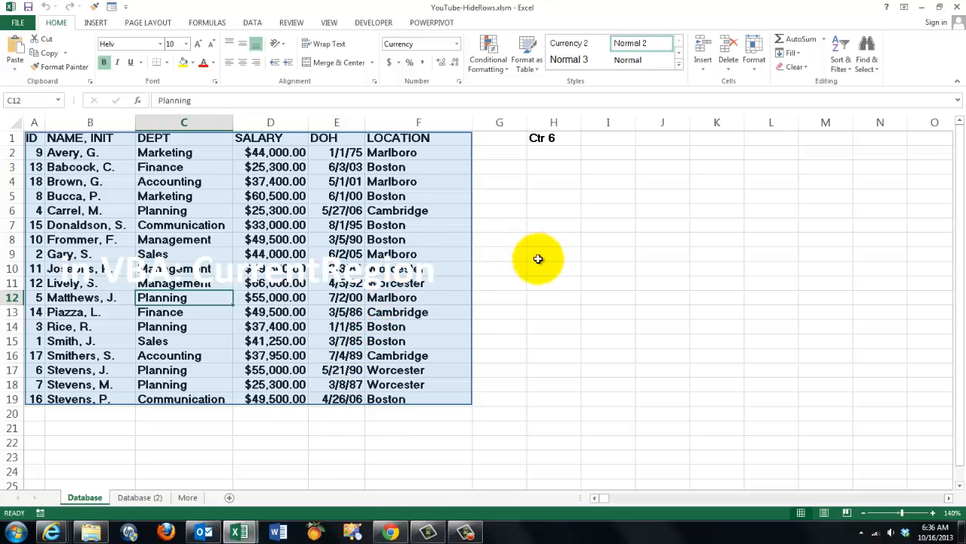
mouse_move(538, 248)
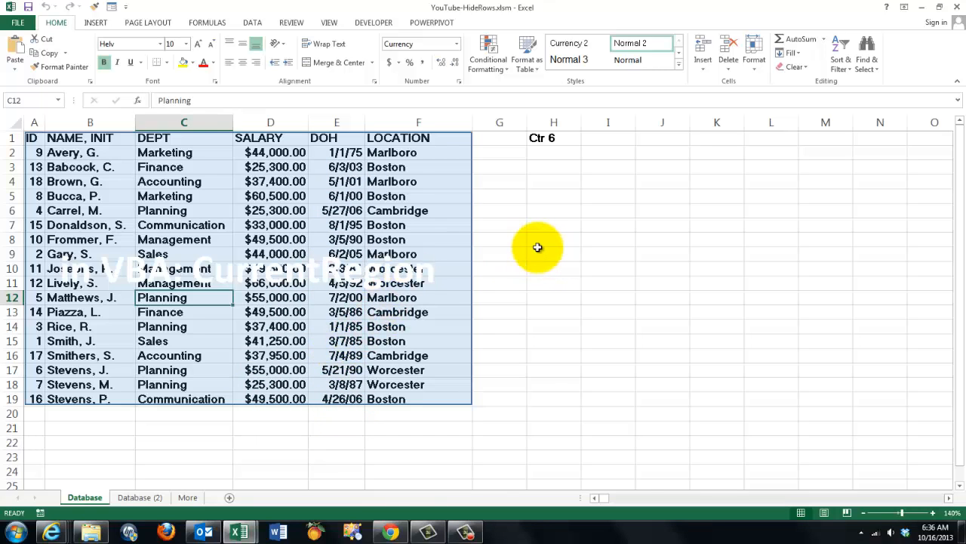
key(alt)
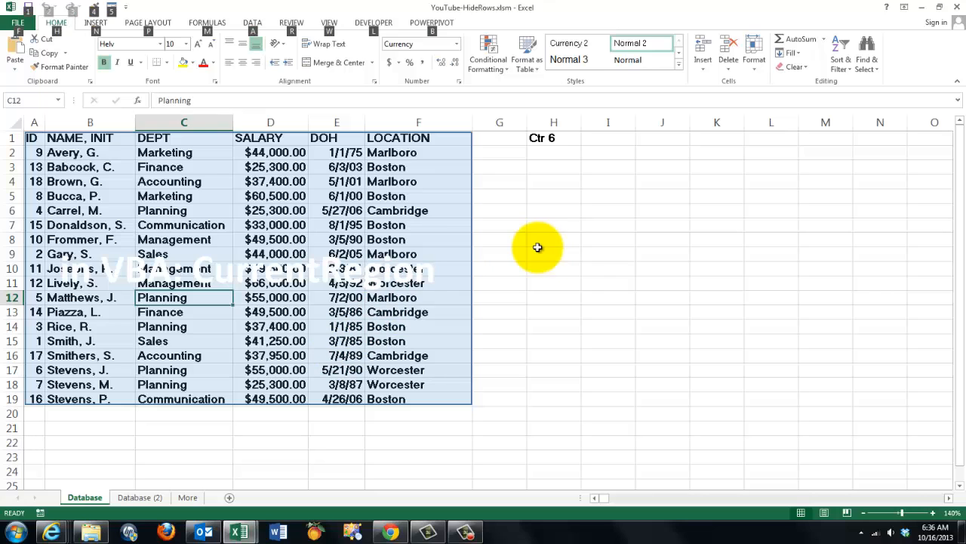
Switch to the VBA editor with Alt+F11 and view the HideRows sub in Module1
key(Alt+F11)
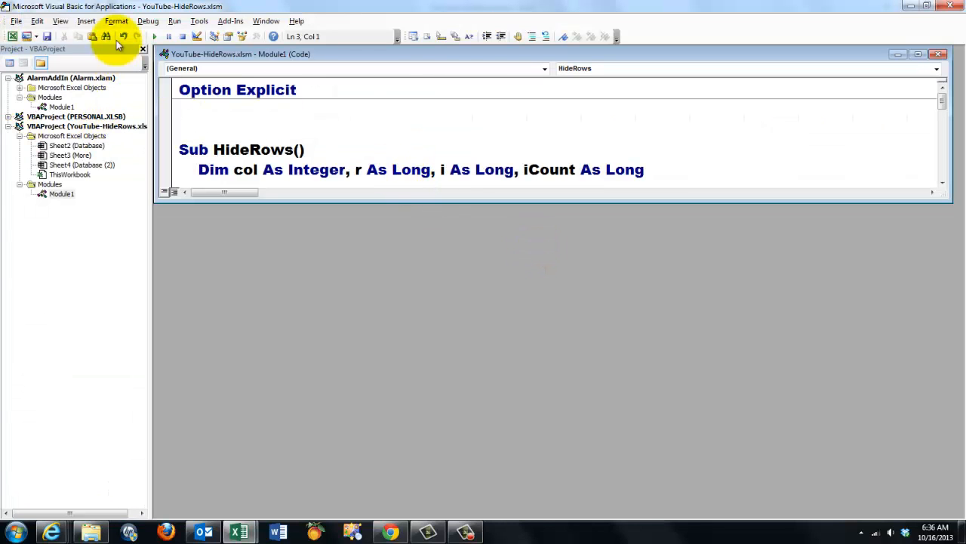
click(89, 21)
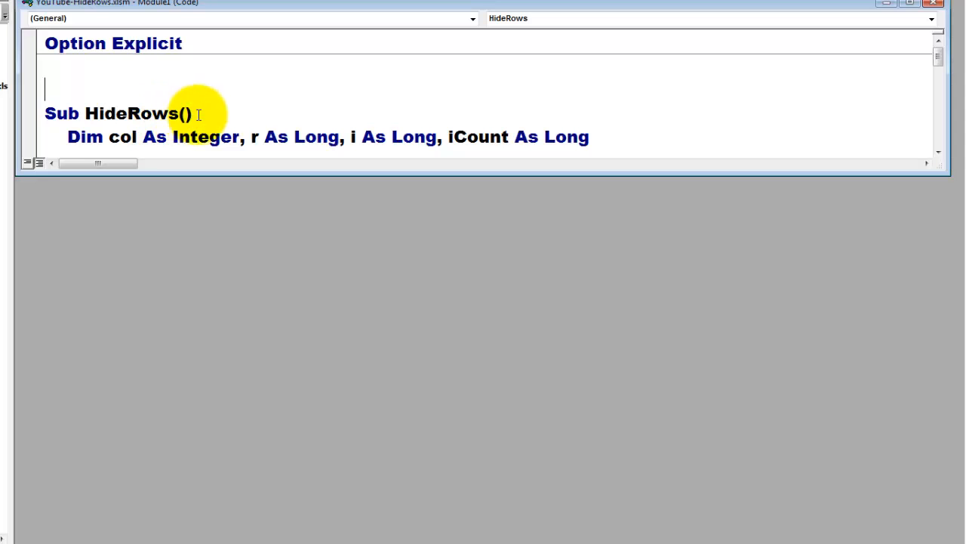
mouse_move(477, 136)
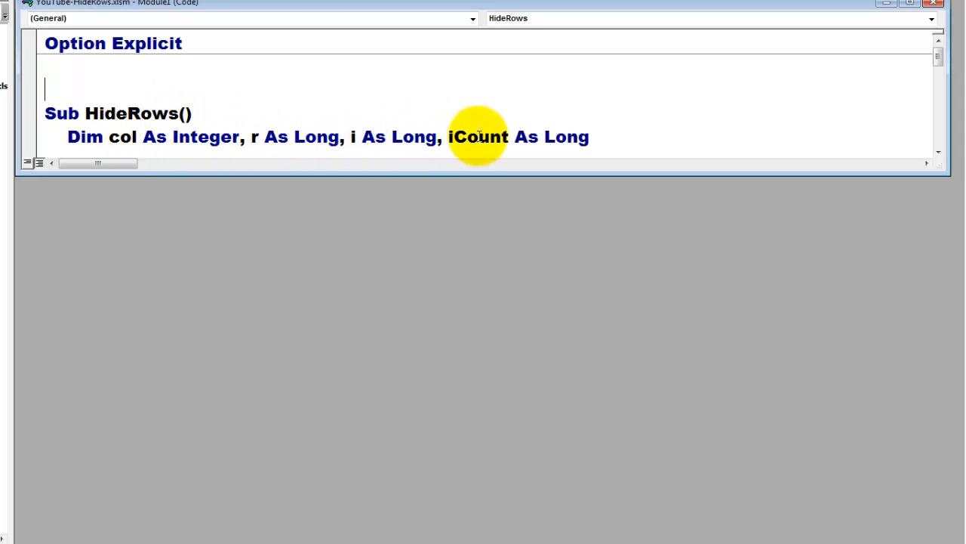
mouse_move(815, 188)
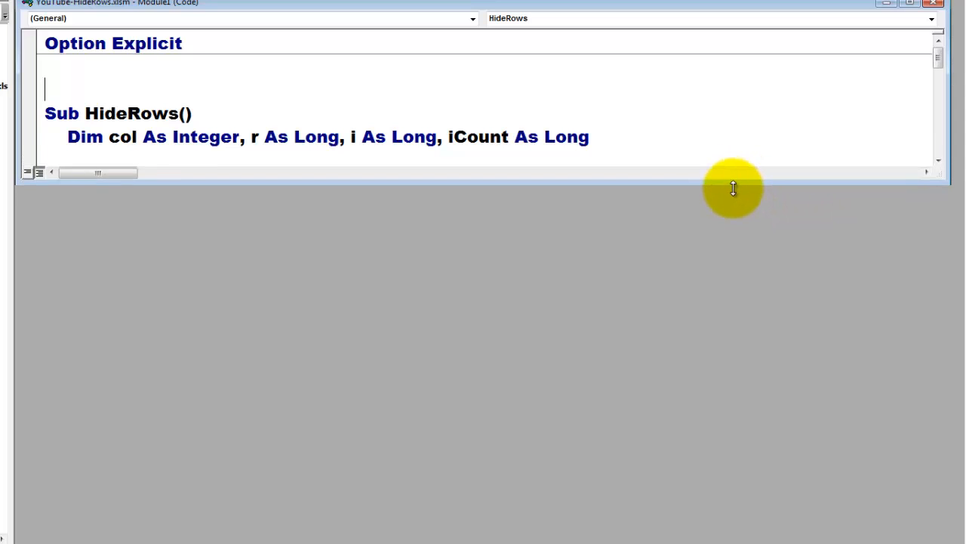
Add a With ActiveCell.CurrentRegion block after the declarations
text(With ActiveCell.CurrentRegion)
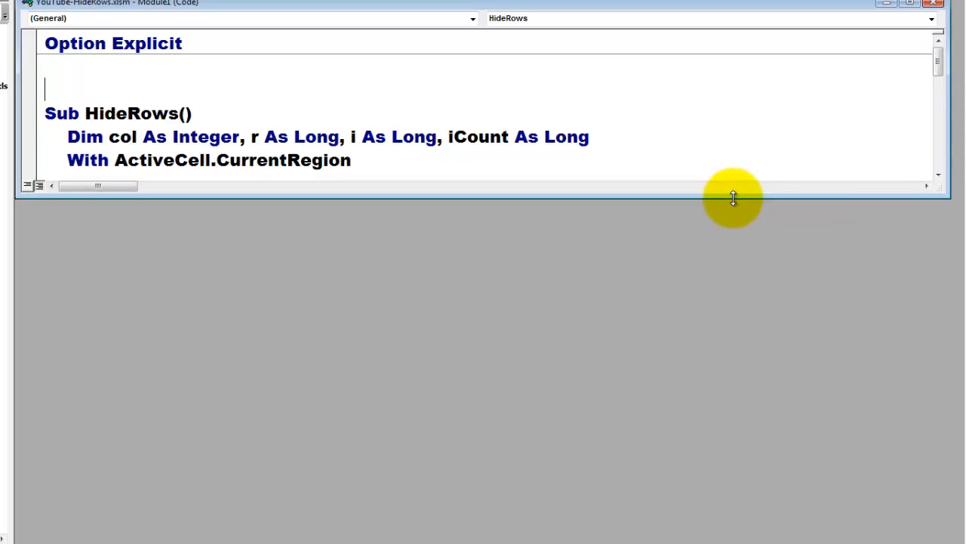
mouse_move(329, 267)
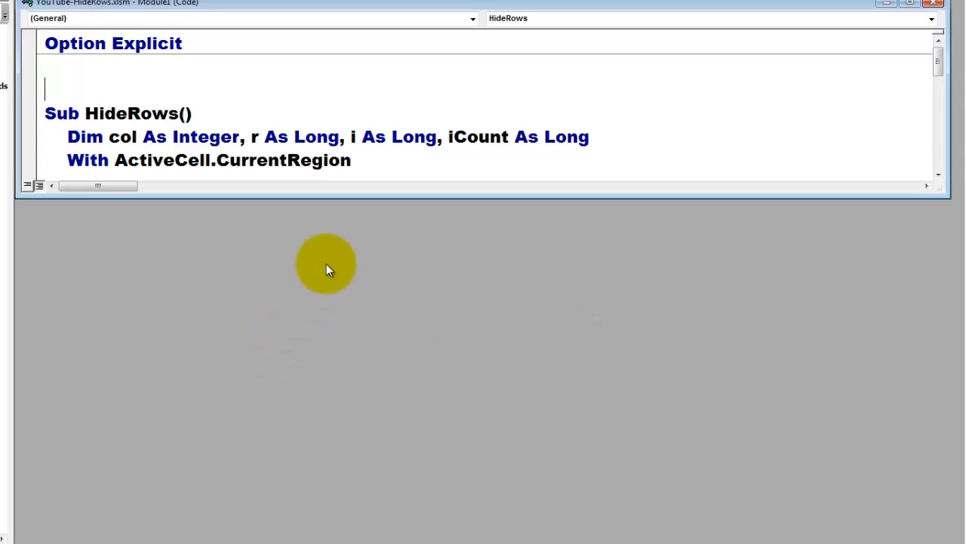
mouse_move(323, 269)
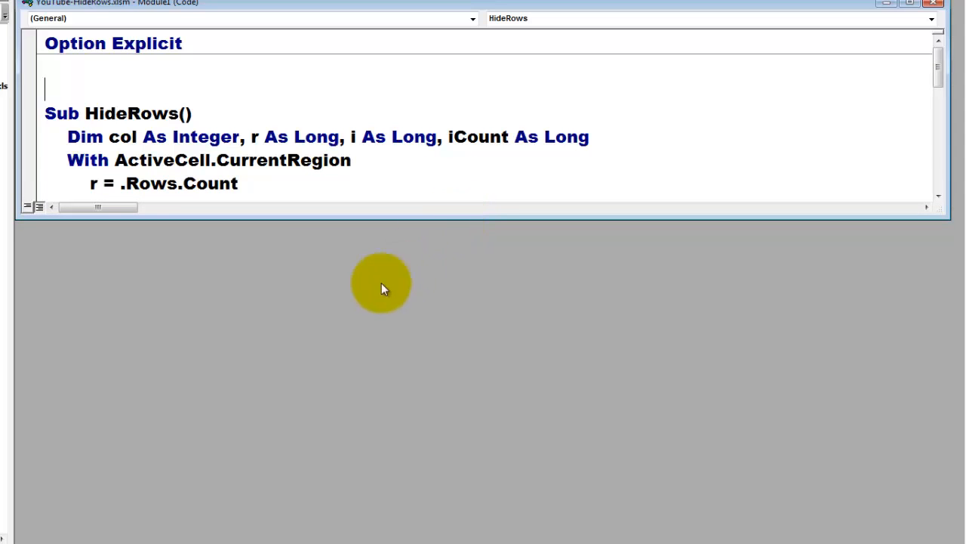
mouse_move(188, 251)
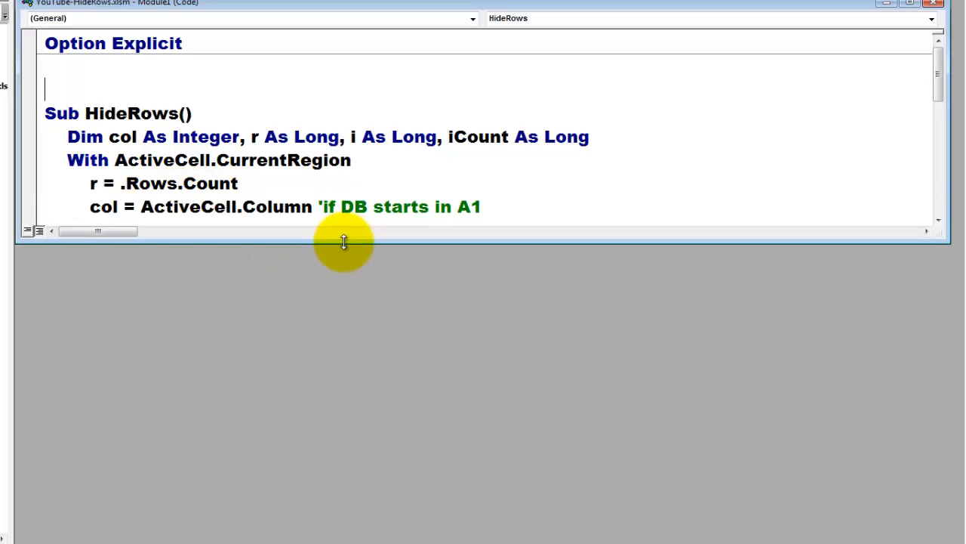
mouse_move(103, 207)
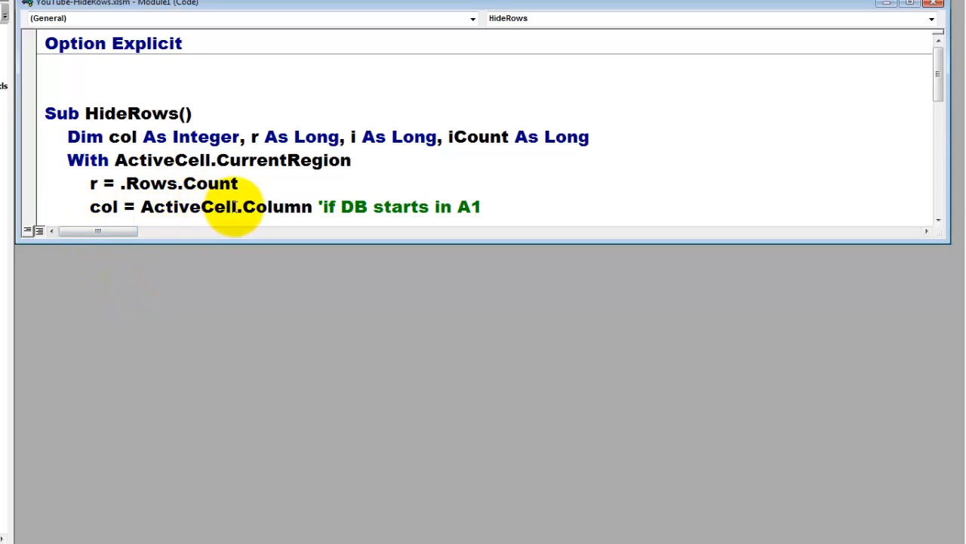
mouse_move(431, 249)
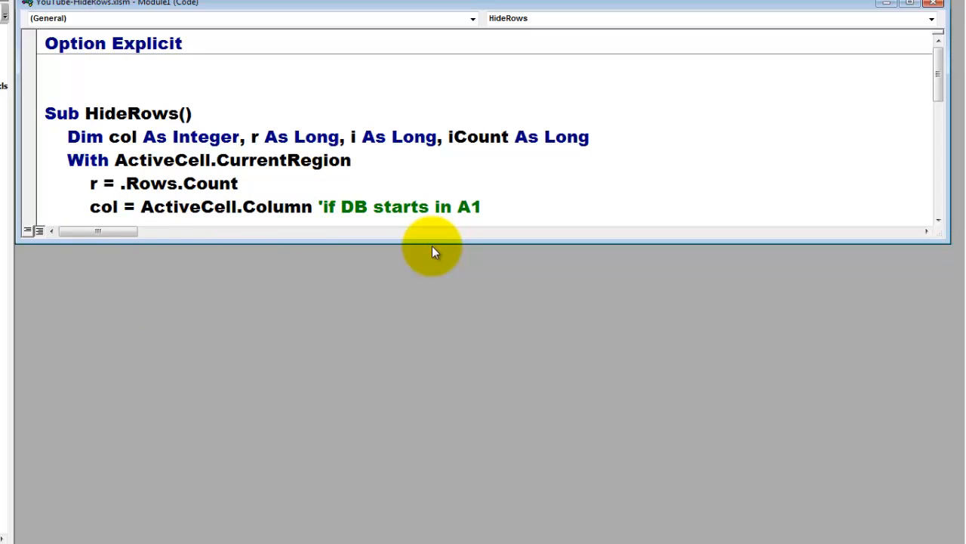
mouse_move(429, 244)
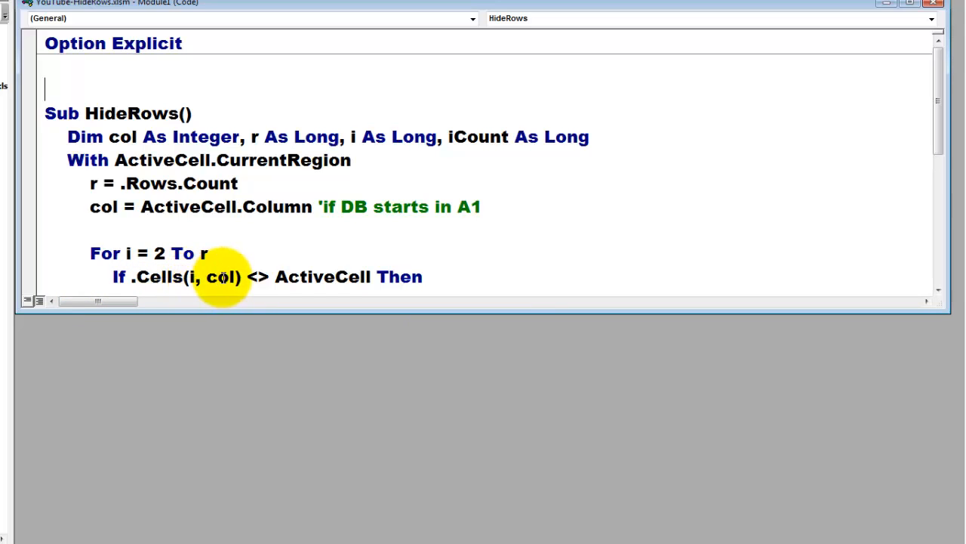
mouse_move(395, 322)
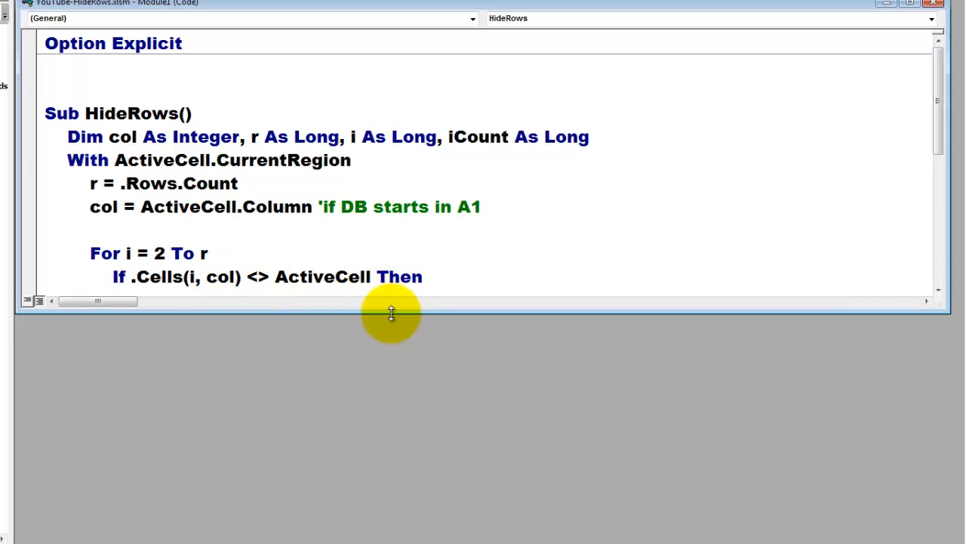
Hide non-matching rows with .Cells(i, col).EntireRow.Hidden = True inside the loop
text(.Cells(i, col).EntireRow.Hidden = True)
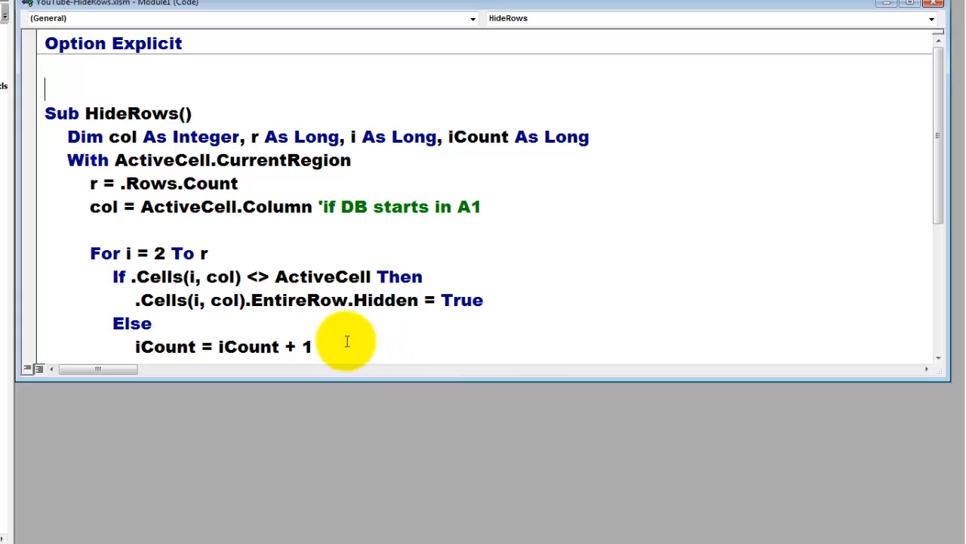
mouse_move(241, 328)
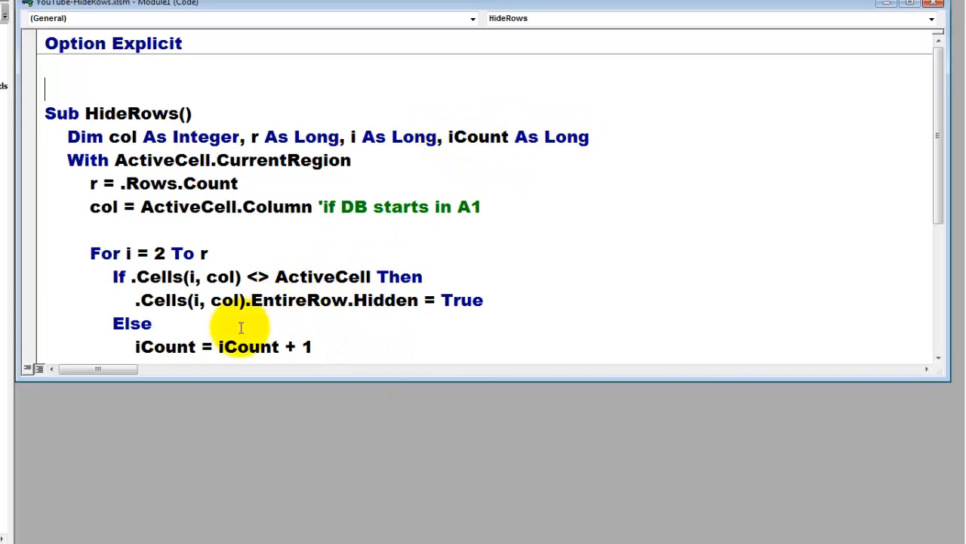
mouse_move(453, 367)
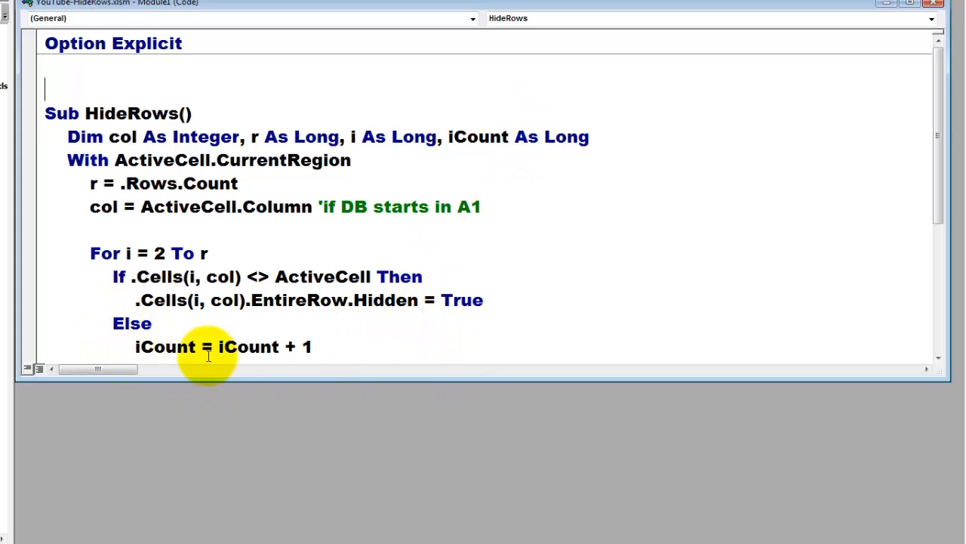
mouse_move(241, 346)
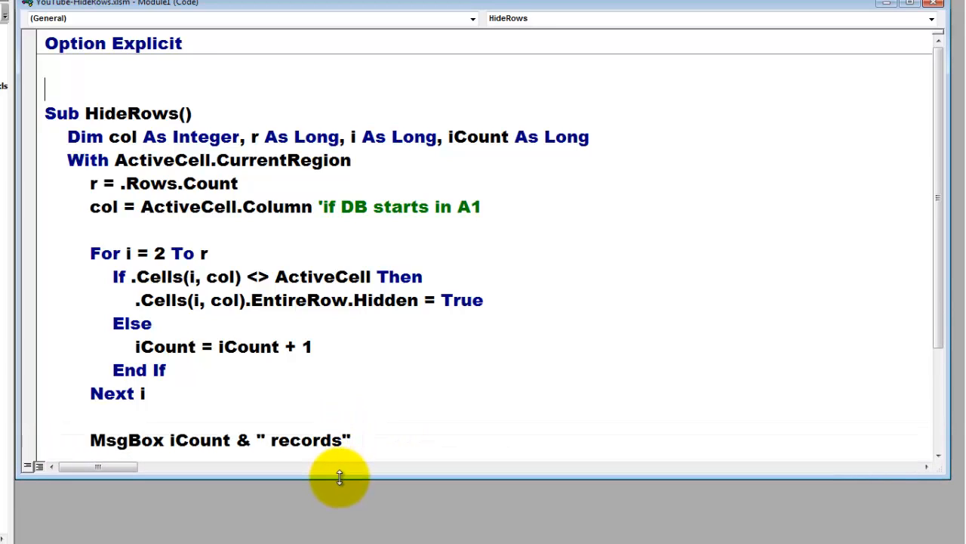
mouse_move(241, 497)
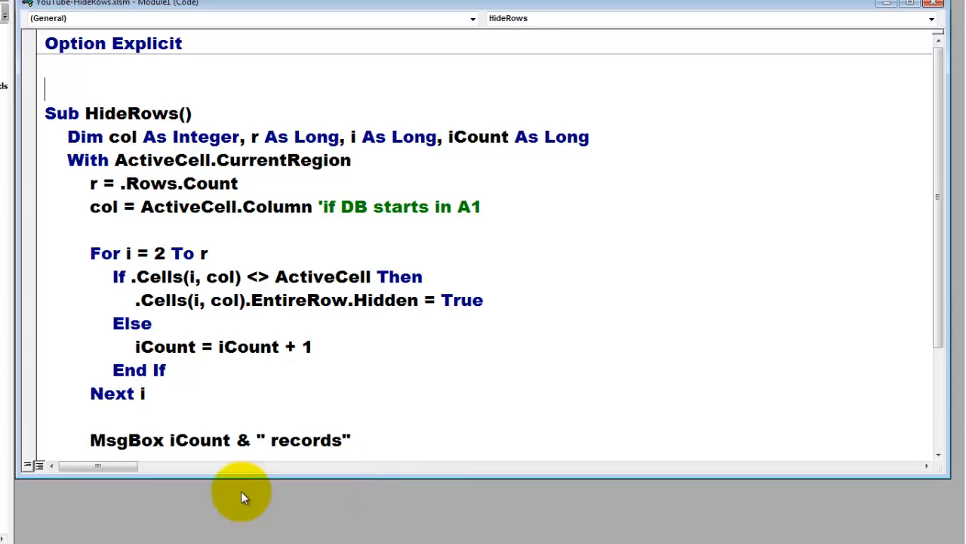
mouse_move(381, 486)
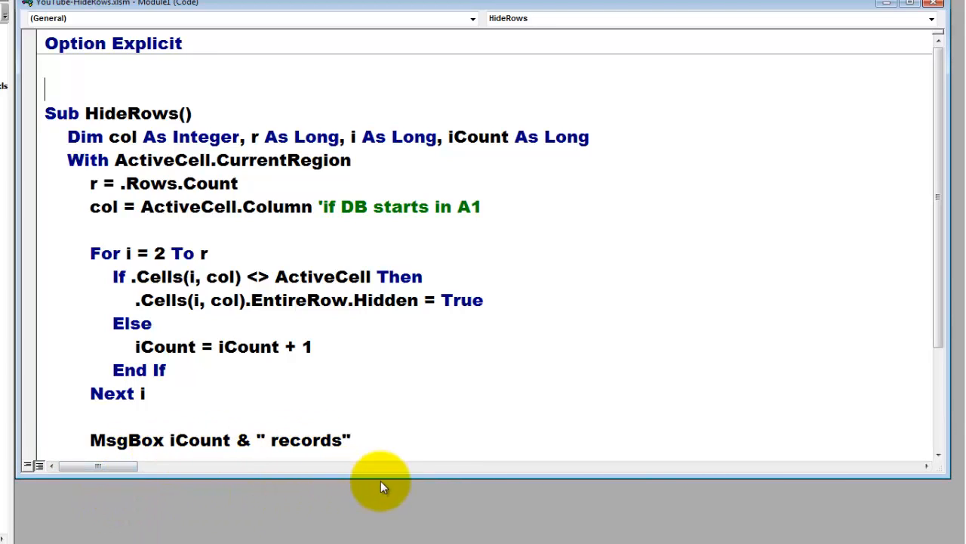
mouse_move(380, 475)
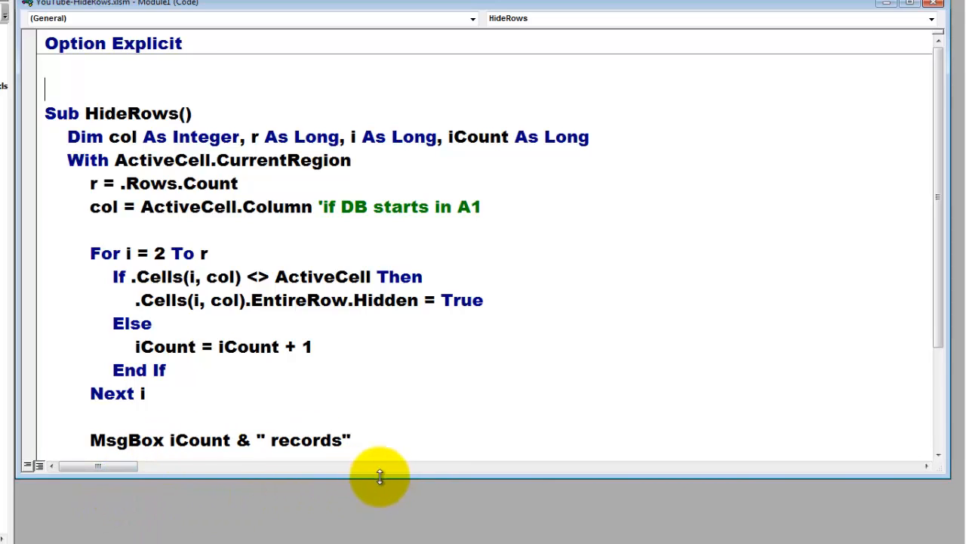
Add If MsgBox("Unhide rows?", vbYesNo) = vbYes Then .EntireRow.Hidden = False
text(If MsgBox("Unhide rows?", vbYesNo) = vbYes Then .EntireRow.Hidden = False)
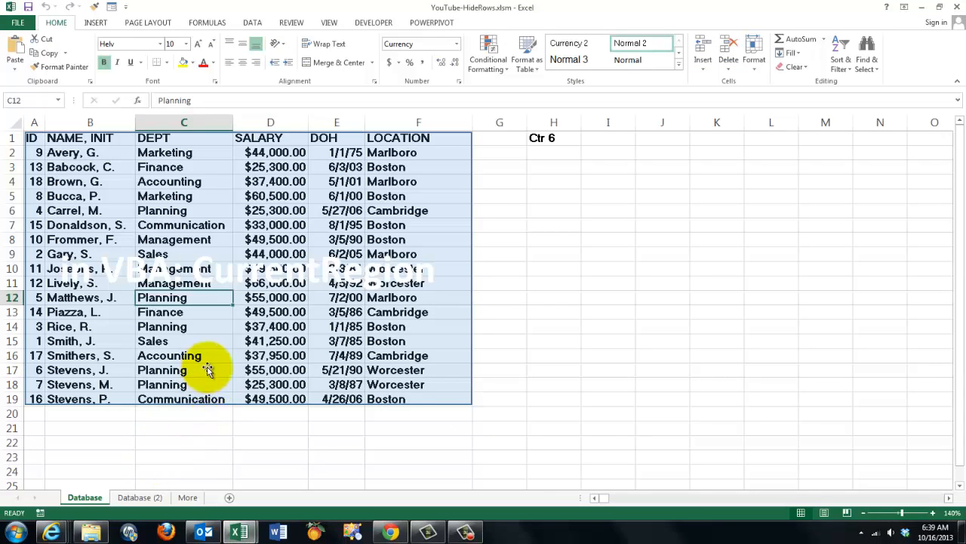
mouse_move(453, 395)
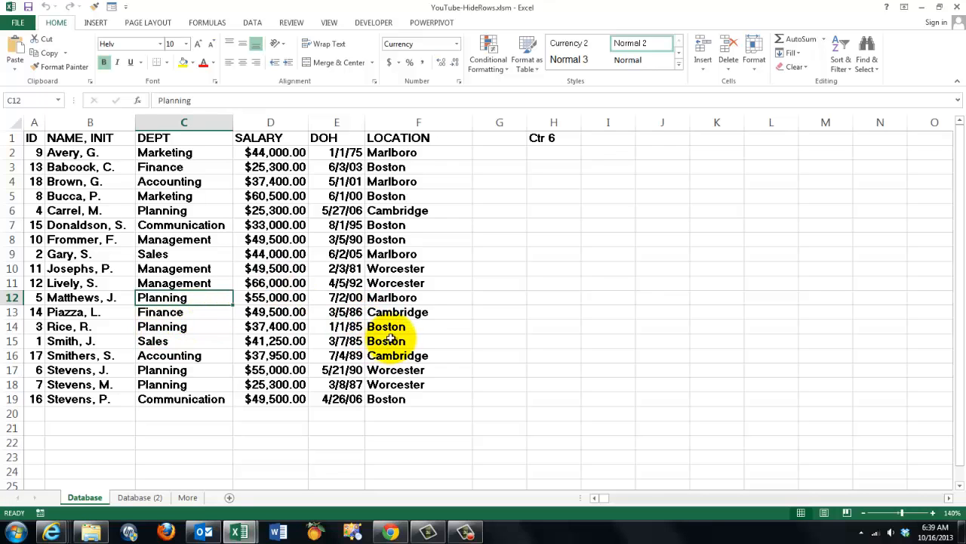
Filter on Cambridge in F13, acknowledge the 3 records message, then unhide all rows
click(399, 311)
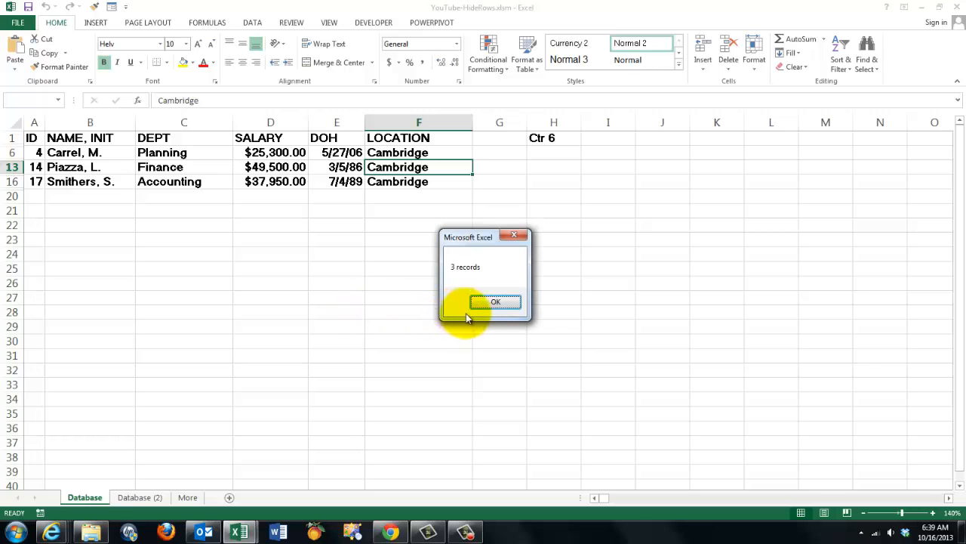
click(495, 302)
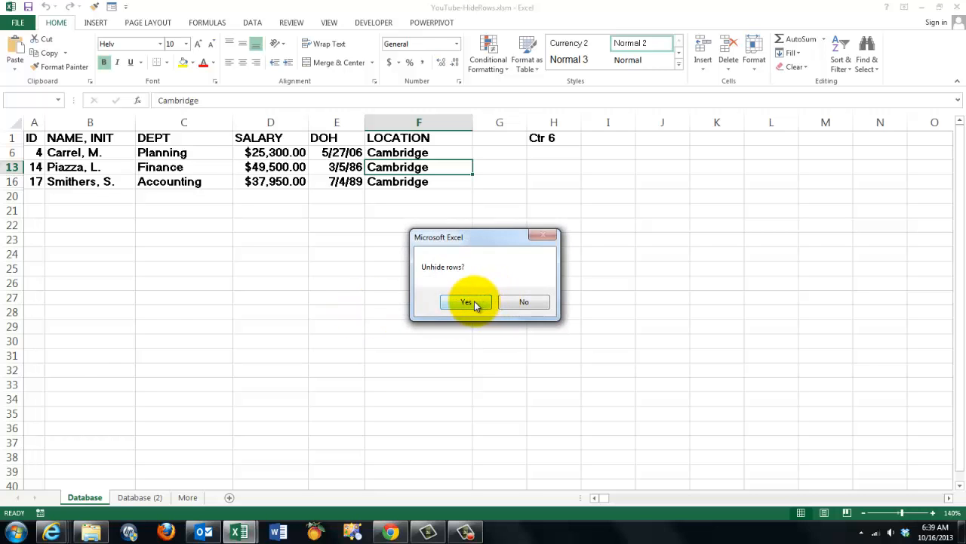
click(465, 302)
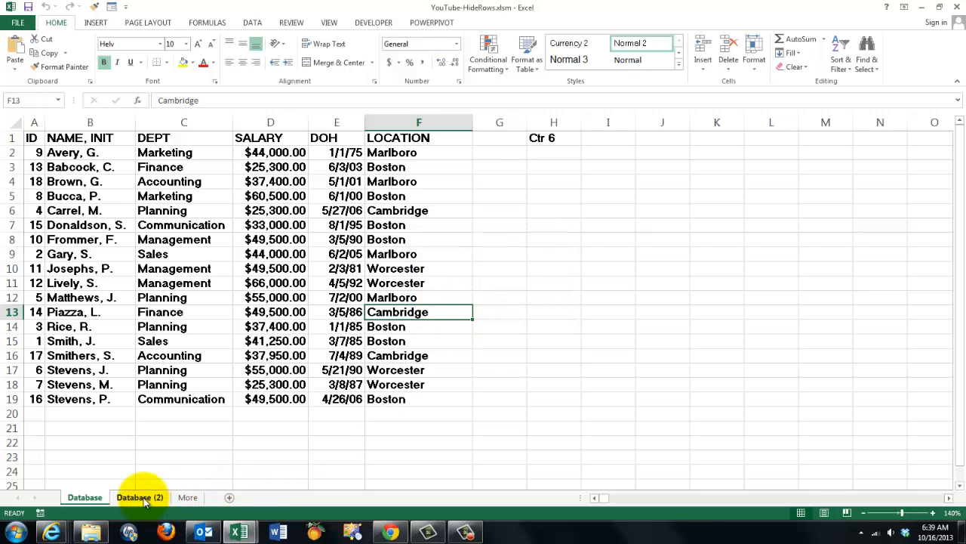
Run HideRows on the Database (2) sheet, acknowledge the 0 records message, then unhide all rows
click(139, 498)
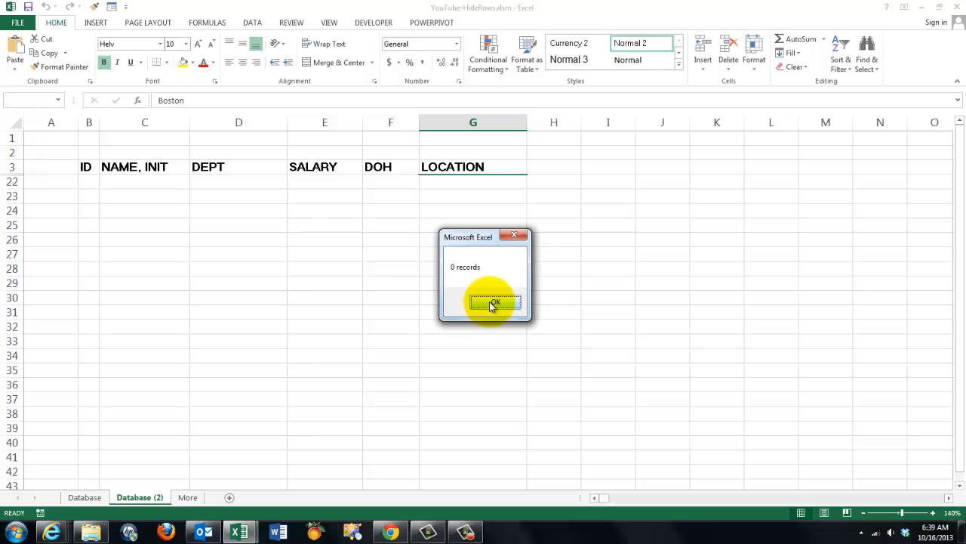
click(495, 302)
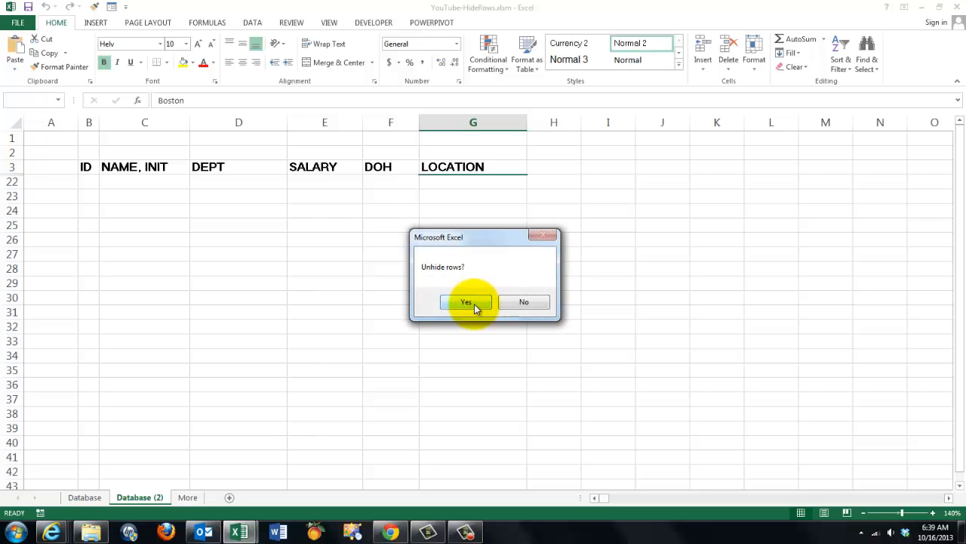
click(466, 302)
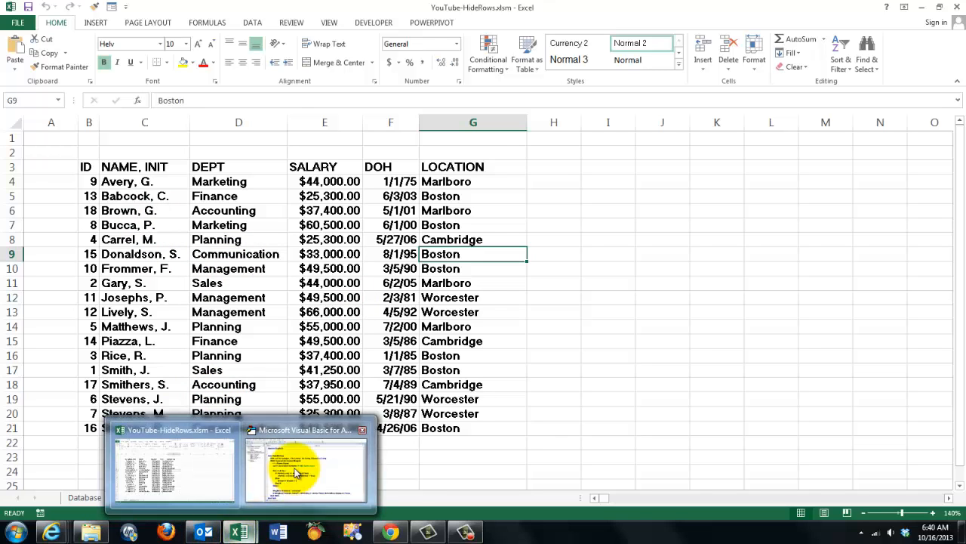
Copy '- .Range("A1").Column + 1' from the comment into the col = ActiveCell.Column line
click(305, 471)
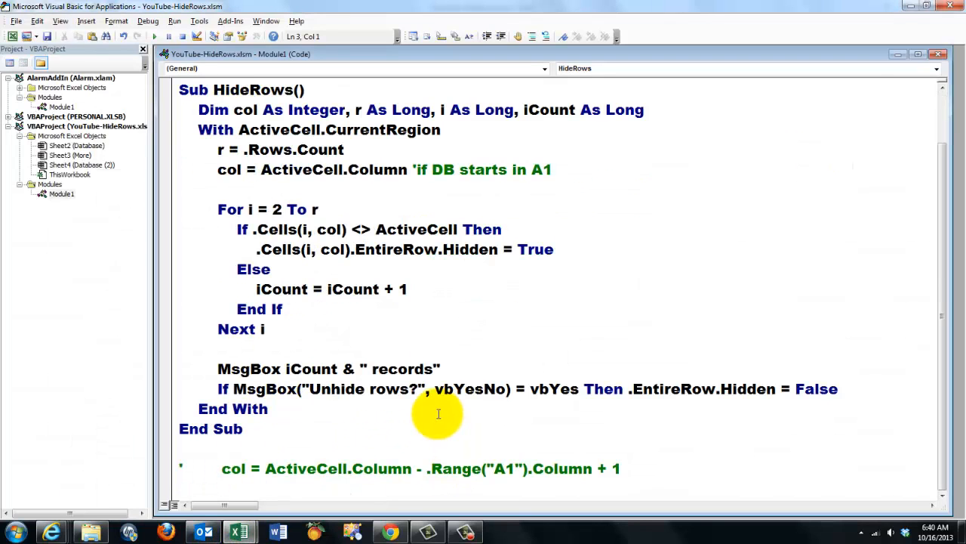
mouse_move(236, 471)
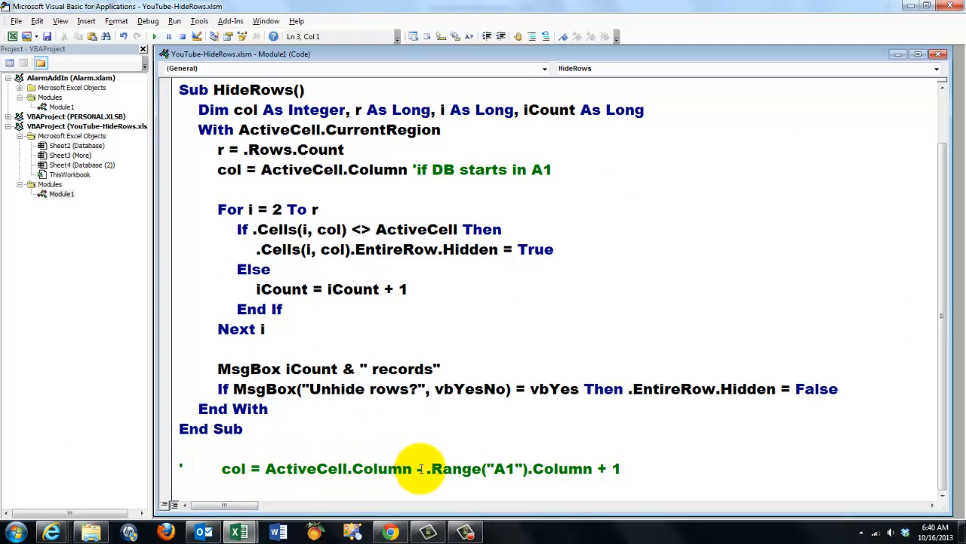
drag(413, 469, 490, 468)
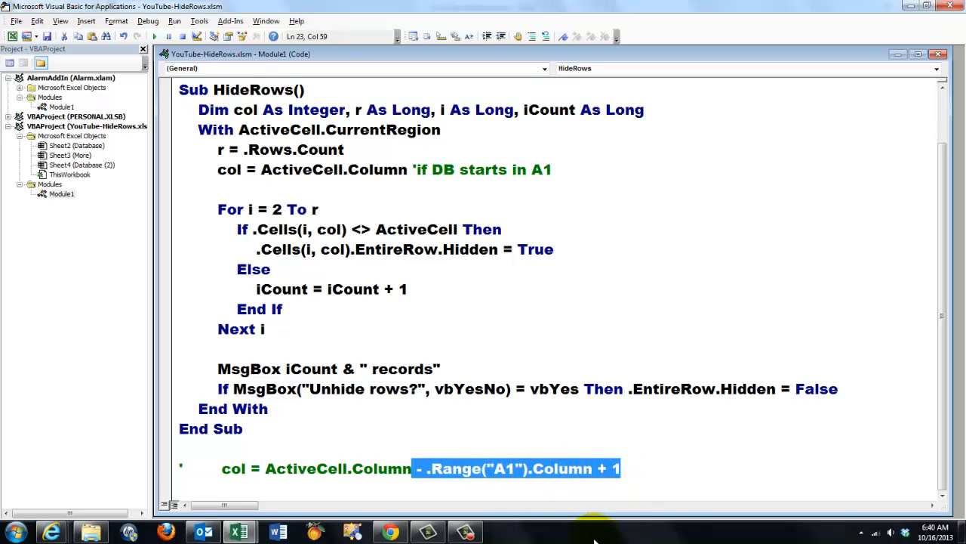
mouse_move(301, 256)
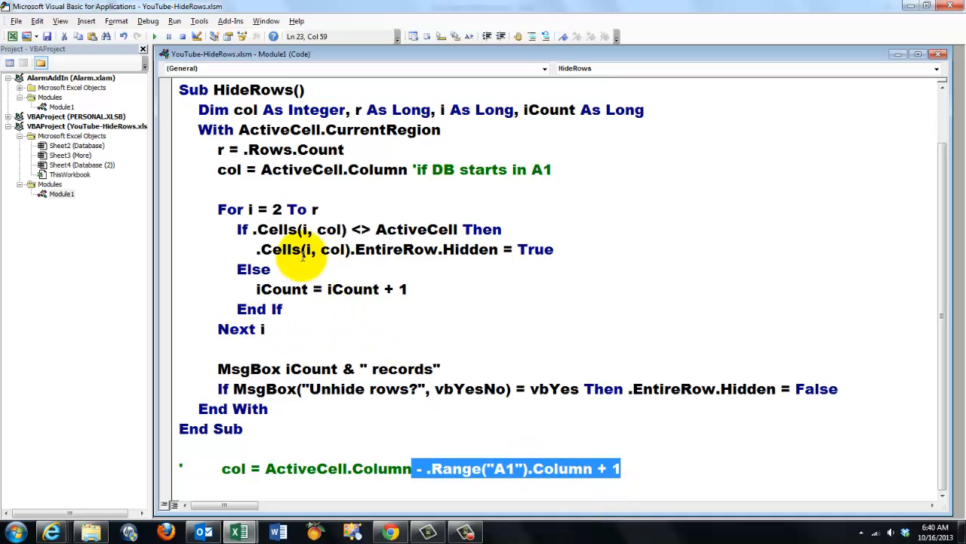
click(405, 169)
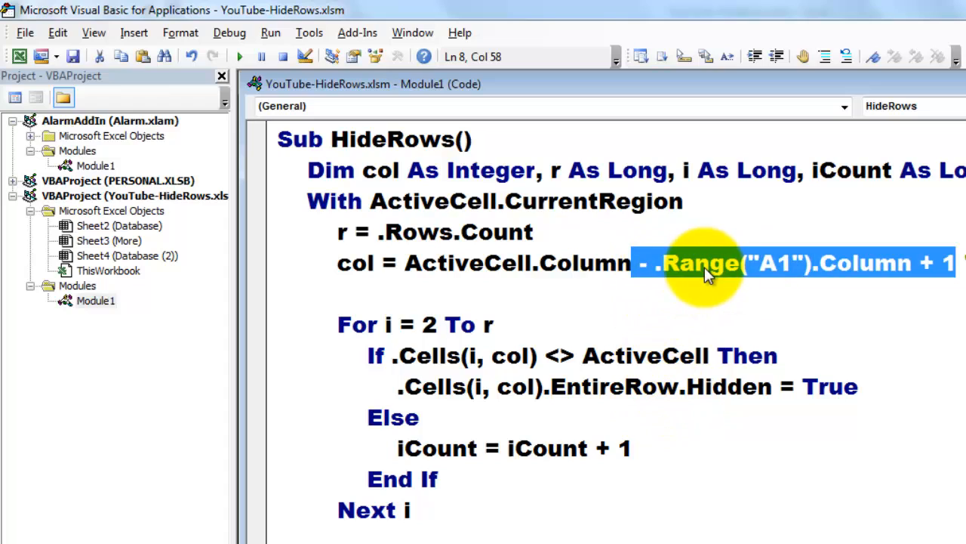
mouse_move(779, 264)
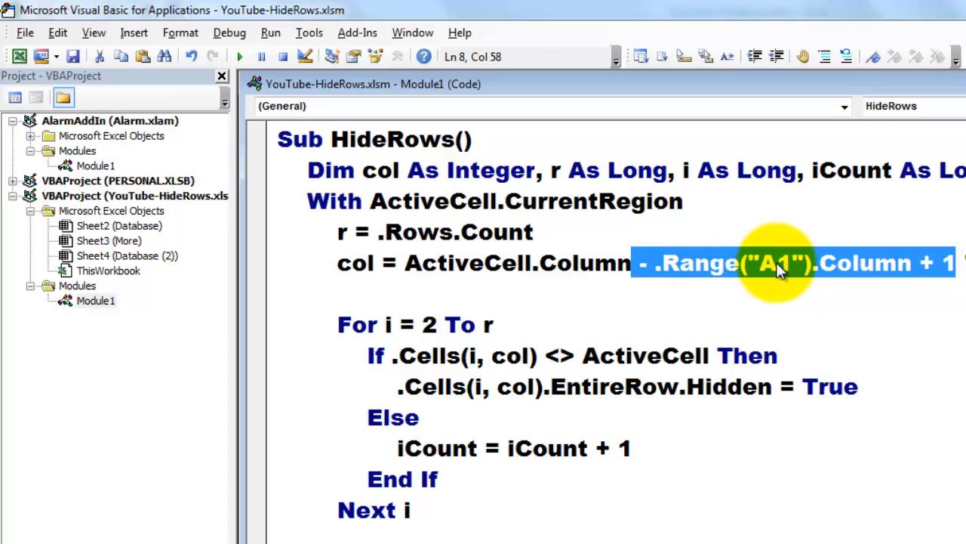
mouse_move(882, 274)
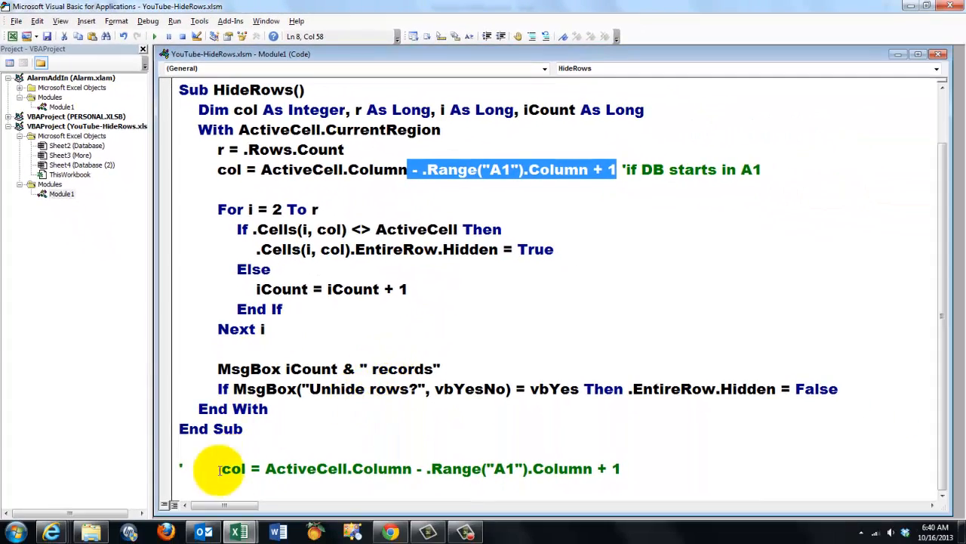
mouse_move(241, 531)
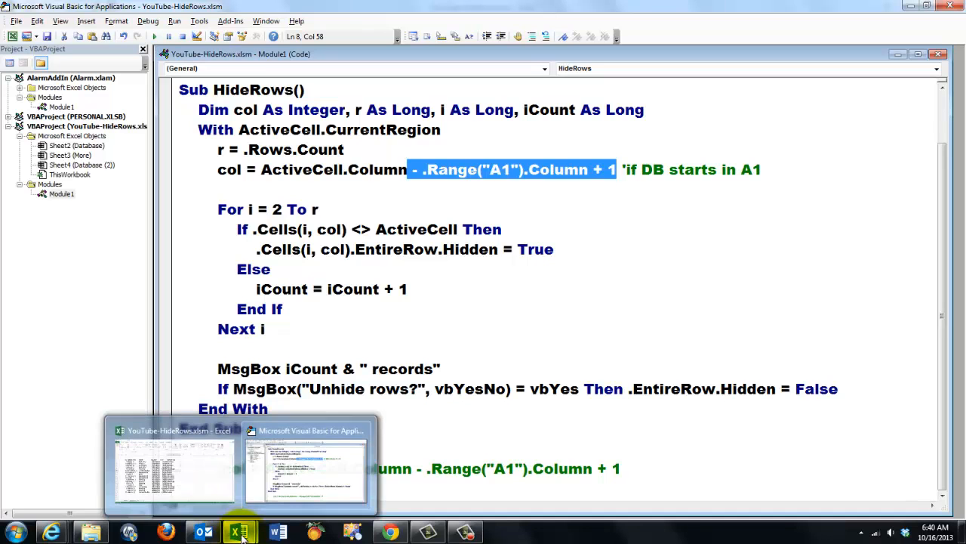
Test the fix on Database (2), acknowledging the 7 Boston and 2 Sales record counts
click(169, 471)
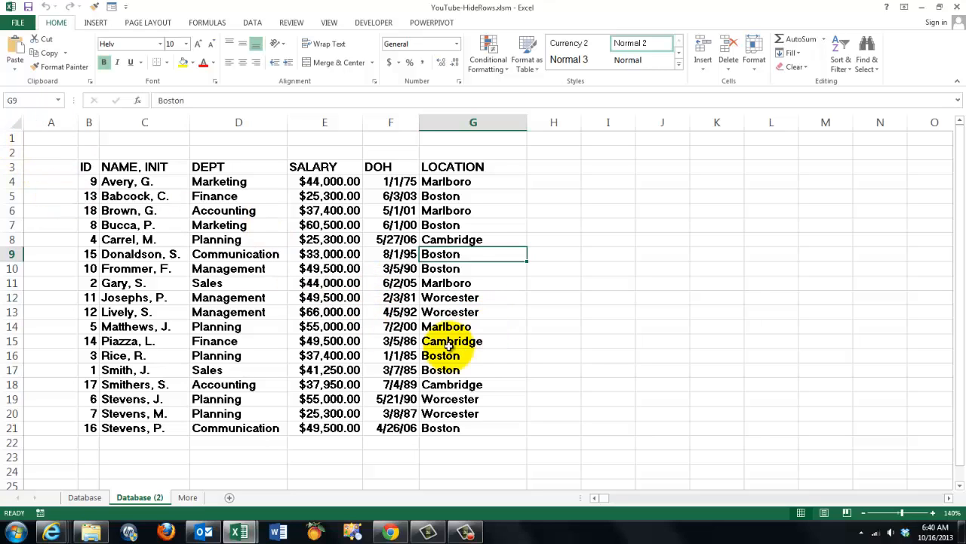
mouse_move(447, 347)
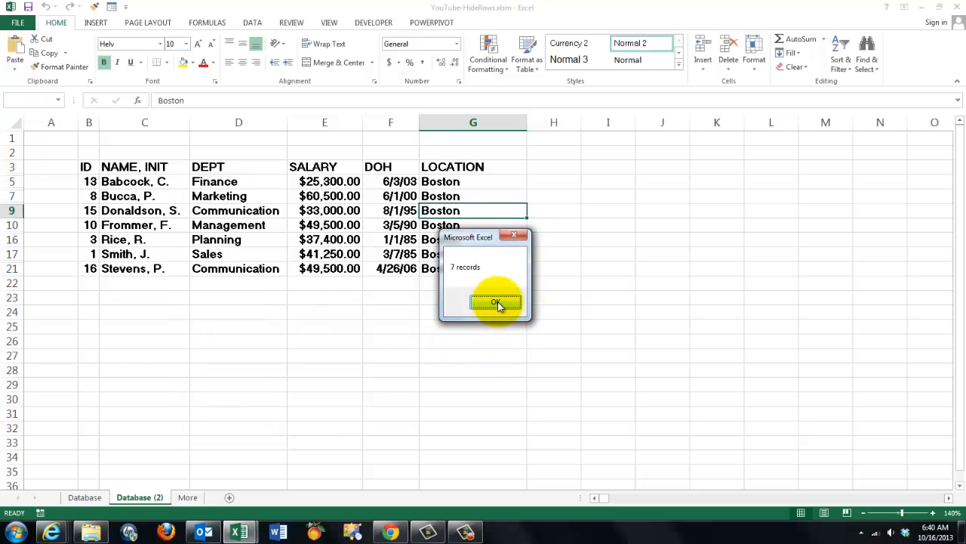
click(495, 302)
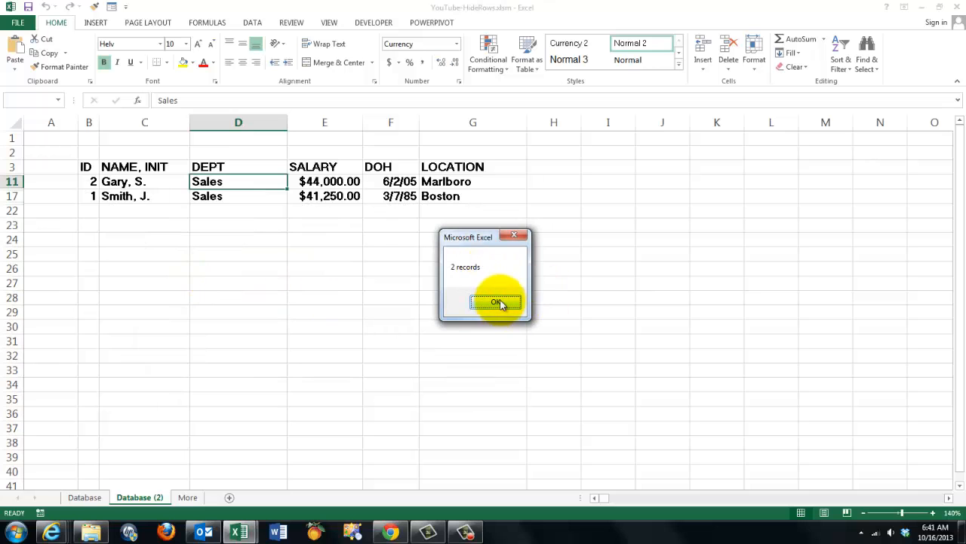
click(496, 302)
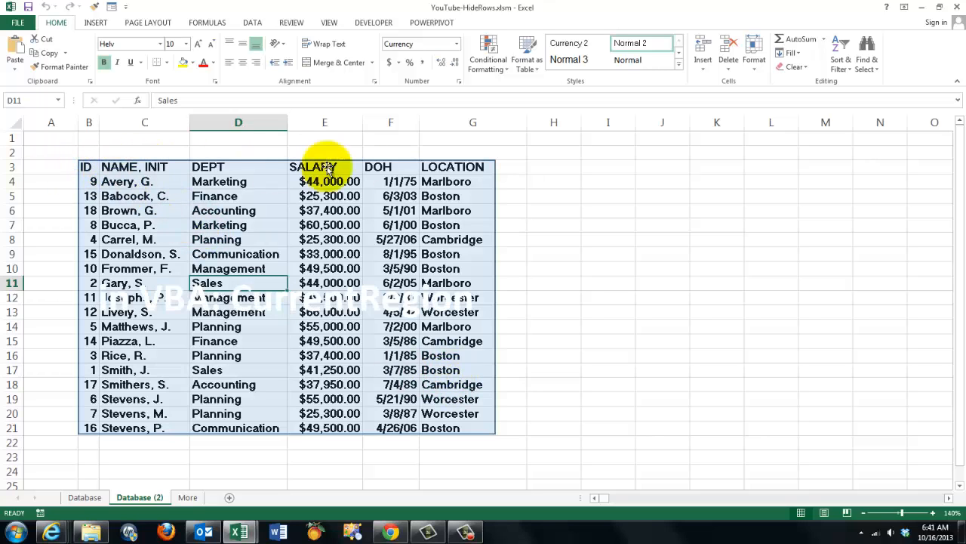
mouse_move(768, 155)
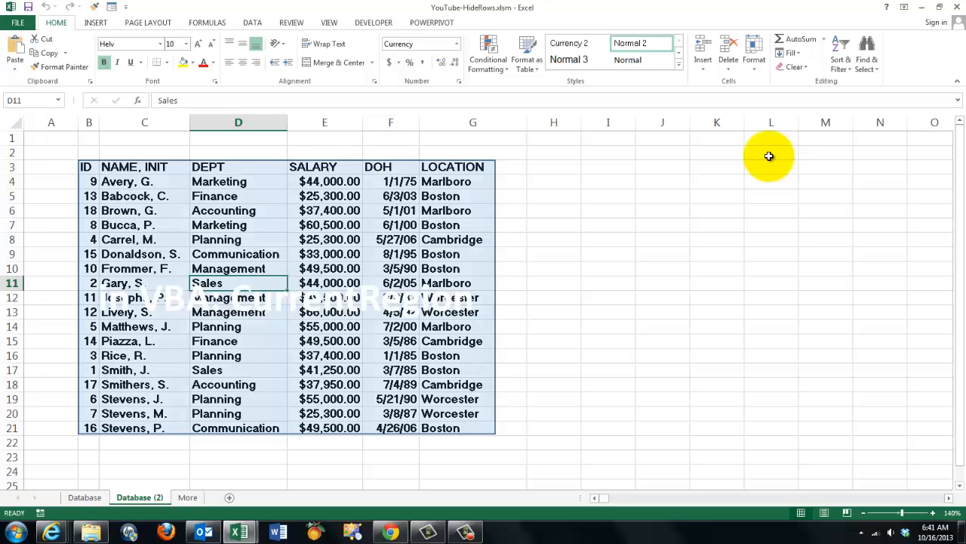
mouse_move(785, 178)
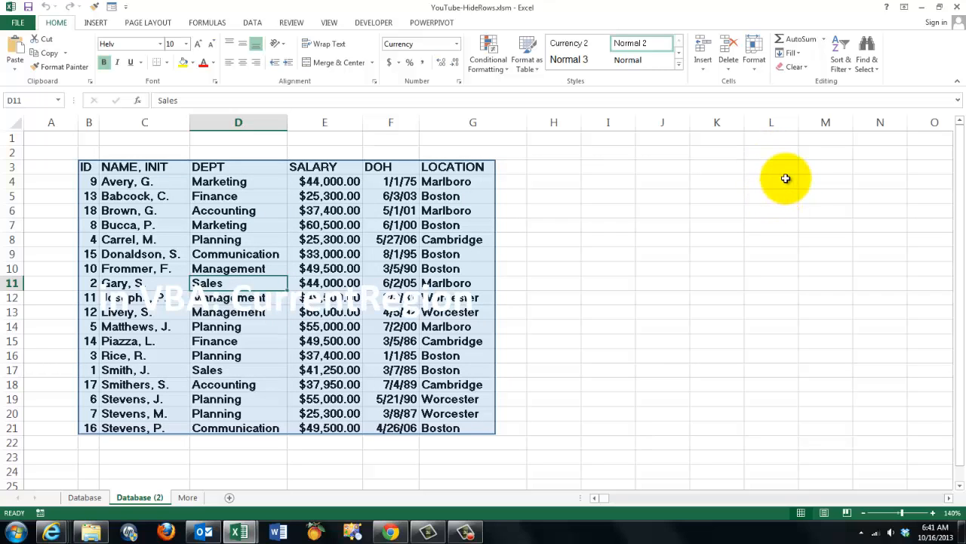
mouse_move(893, 136)
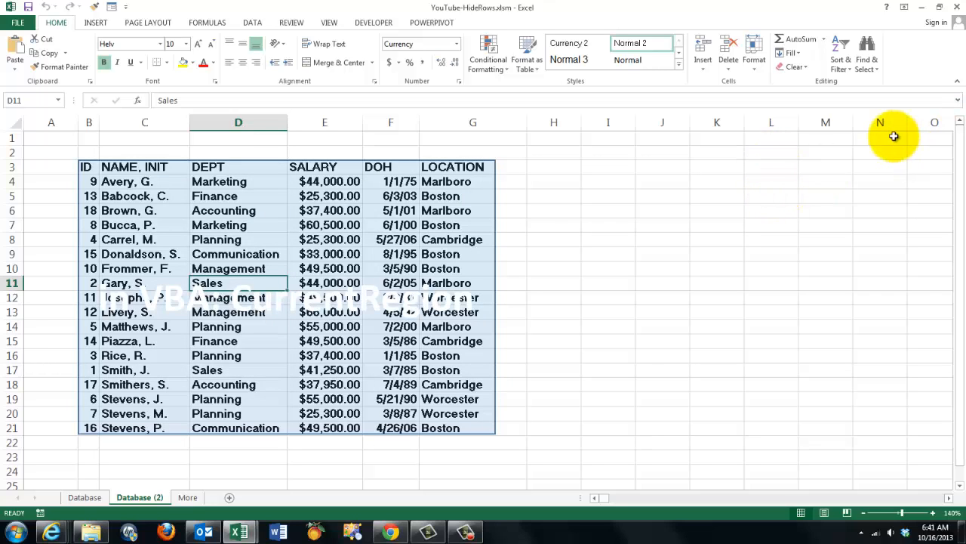
mouse_move(893, 166)
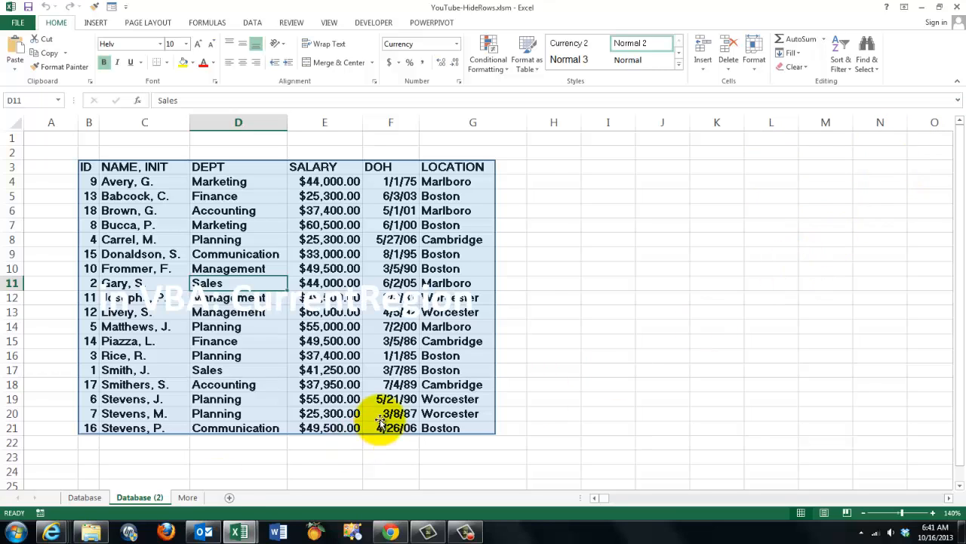
Unhide the Database (2) rows and switch to the More sheet
click(188, 497)
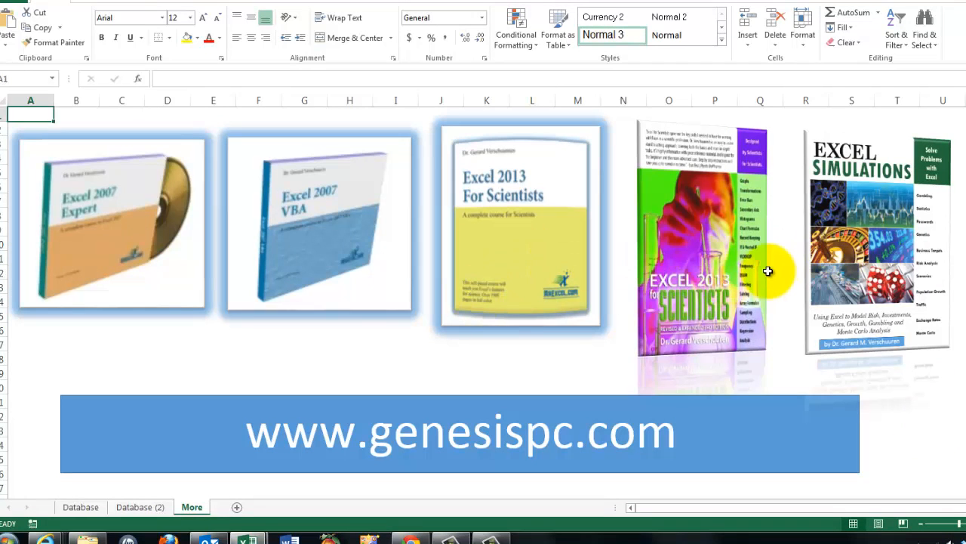
mouse_move(858, 295)
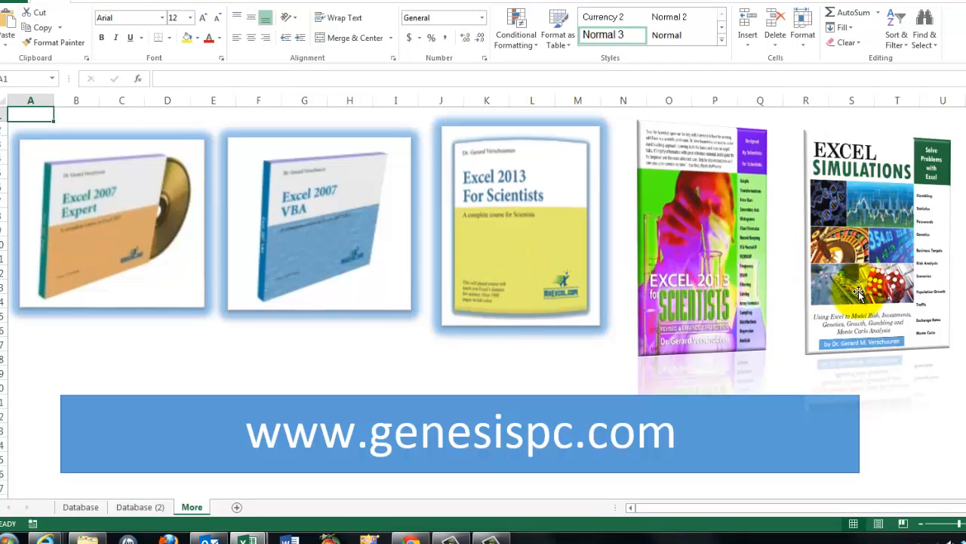
mouse_move(924, 439)
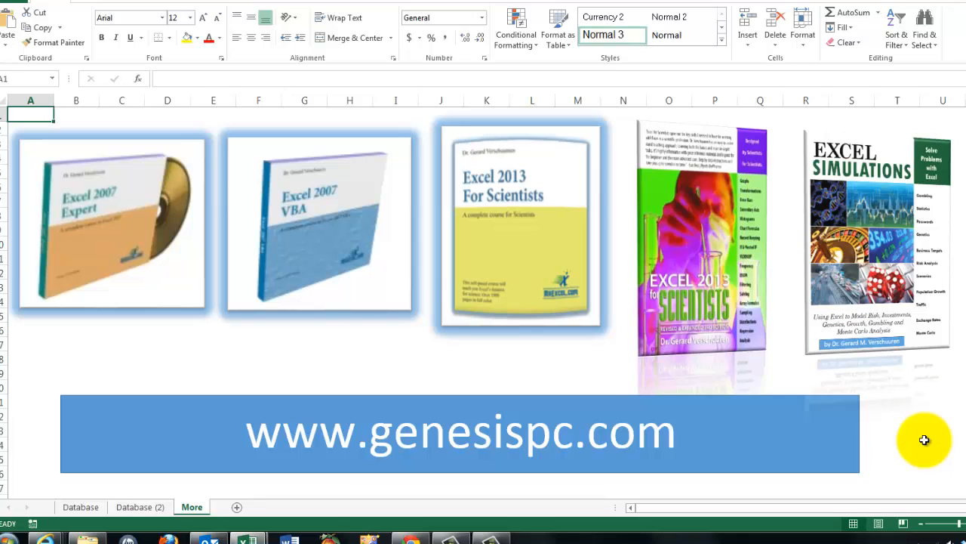
mouse_move(325, 453)
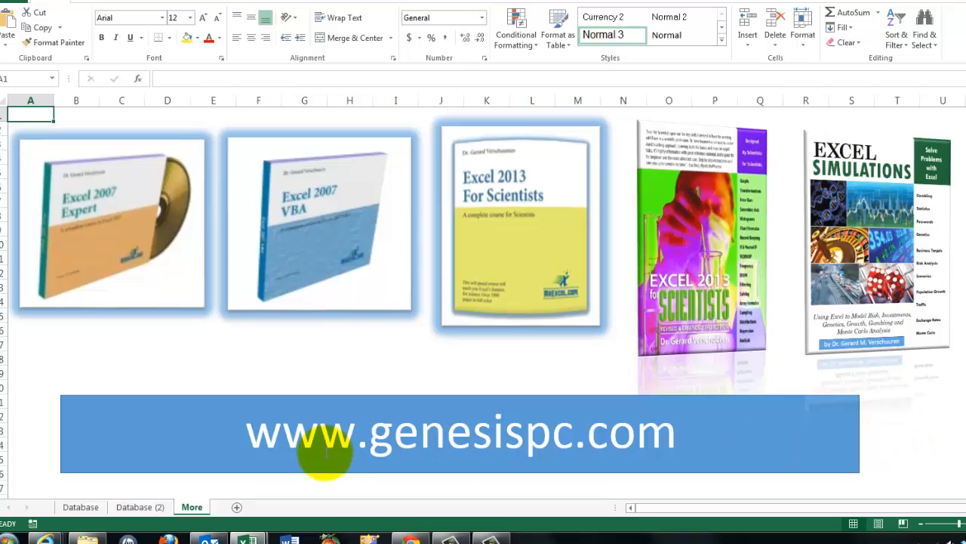
mouse_move(583, 446)
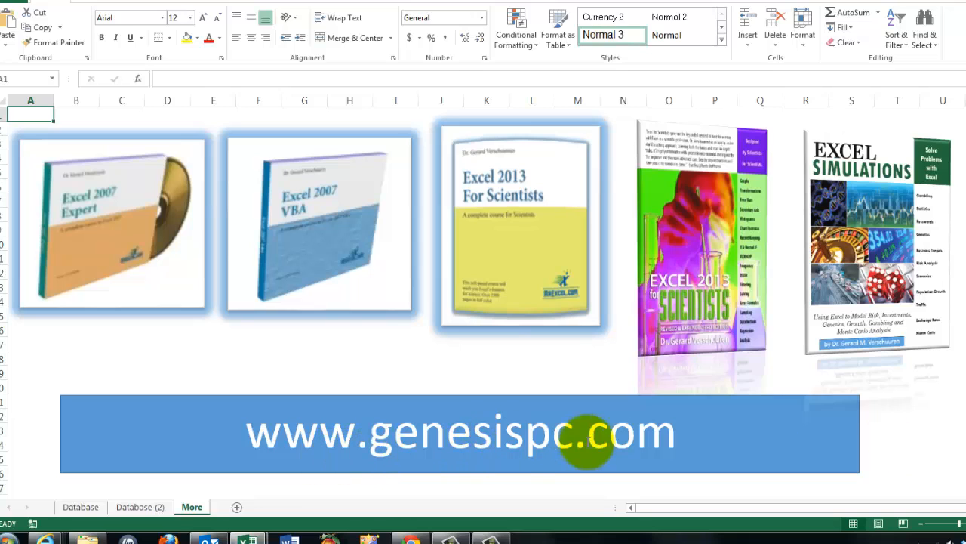